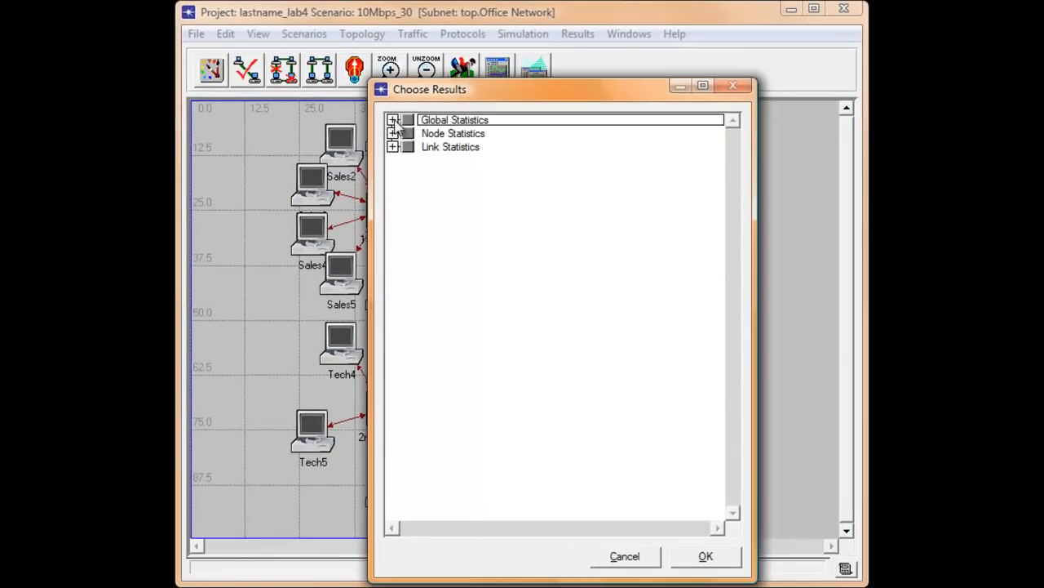
# - Choose global Ethernet Delay (sec) and HTTP Traffic Sent/Received (packets/sec) statistics
pyautogui.click(393, 119)
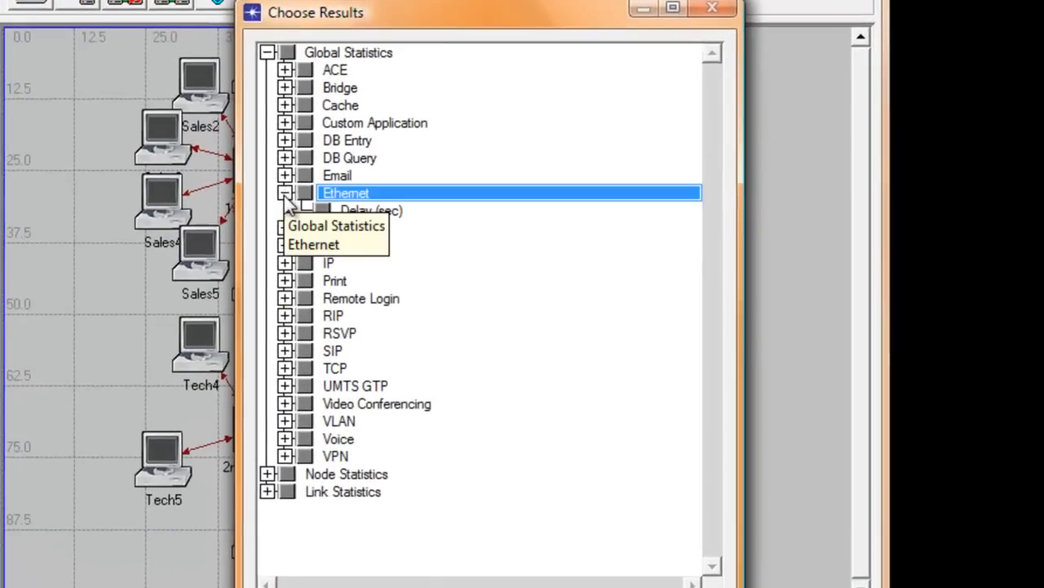
pyautogui.click(286, 193)
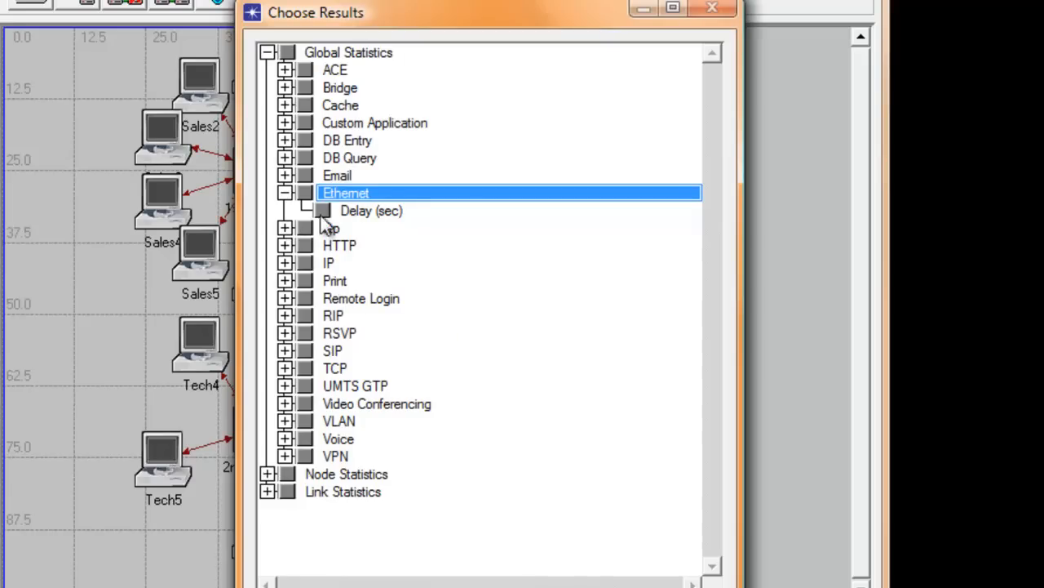
pyautogui.moveTo(325, 211)
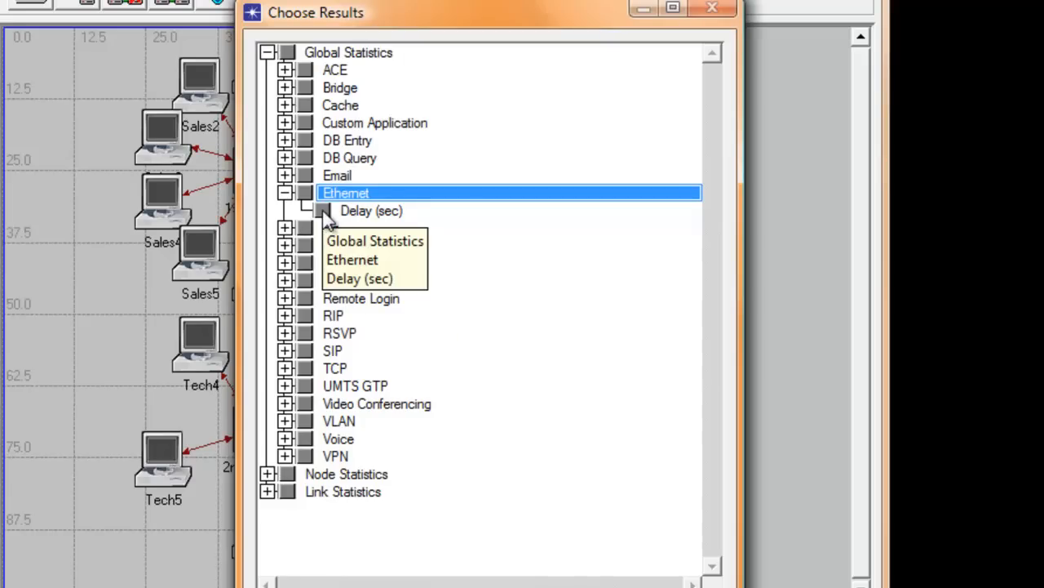
pyautogui.click(323, 211)
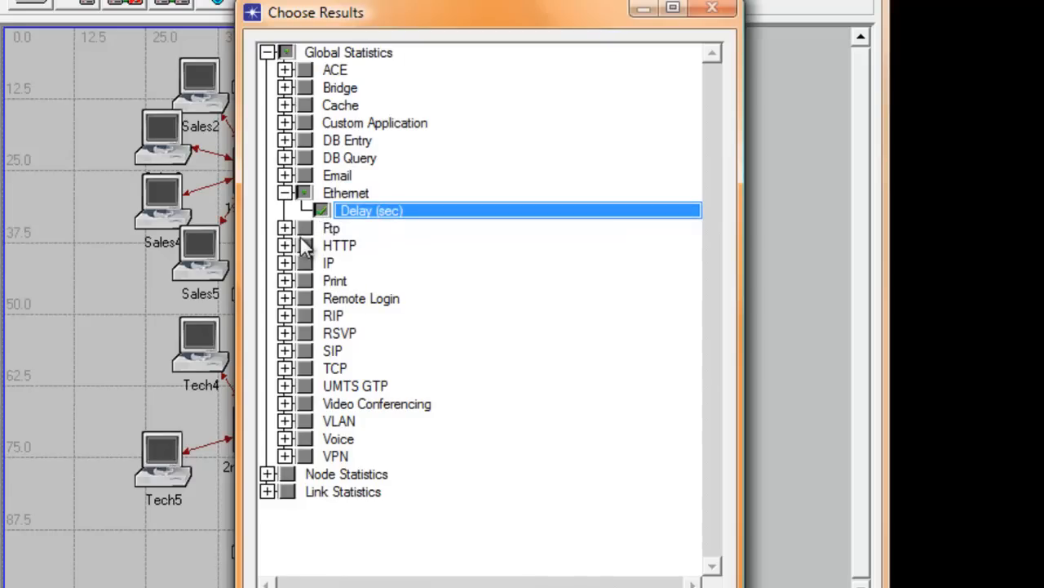
pyautogui.moveTo(385, 340)
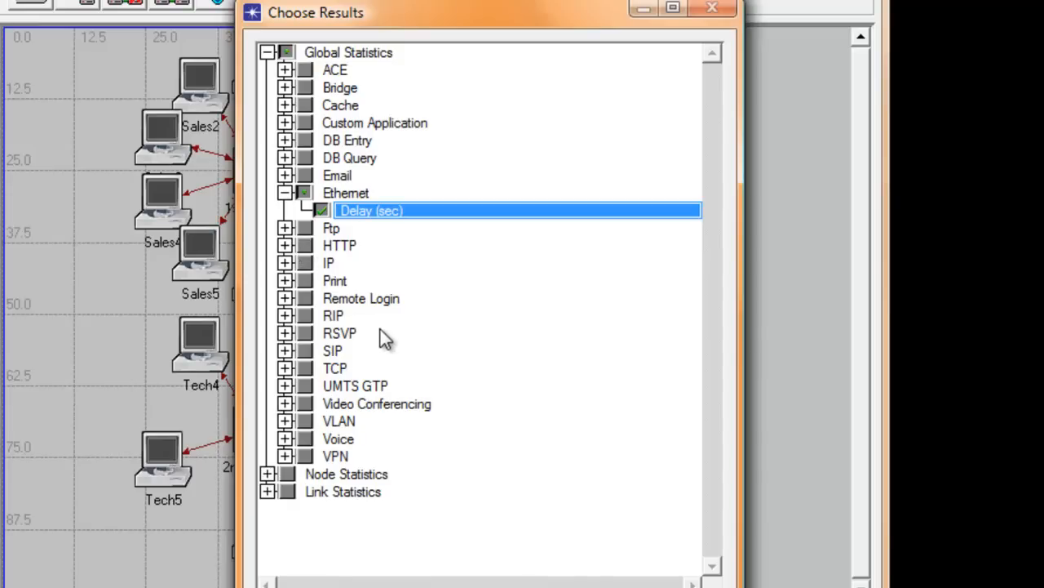
pyautogui.moveTo(304, 220)
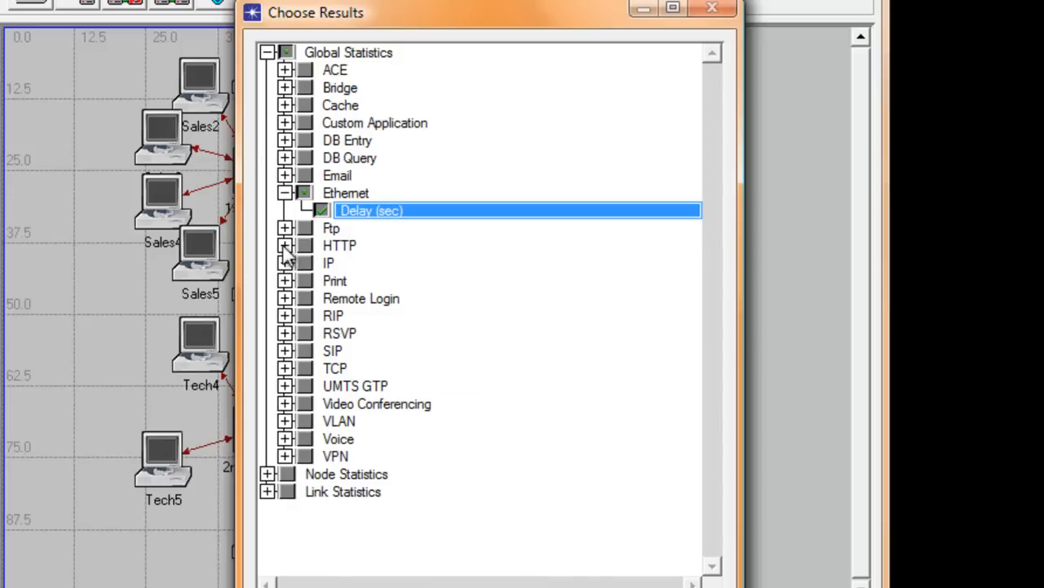
pyautogui.click(286, 245)
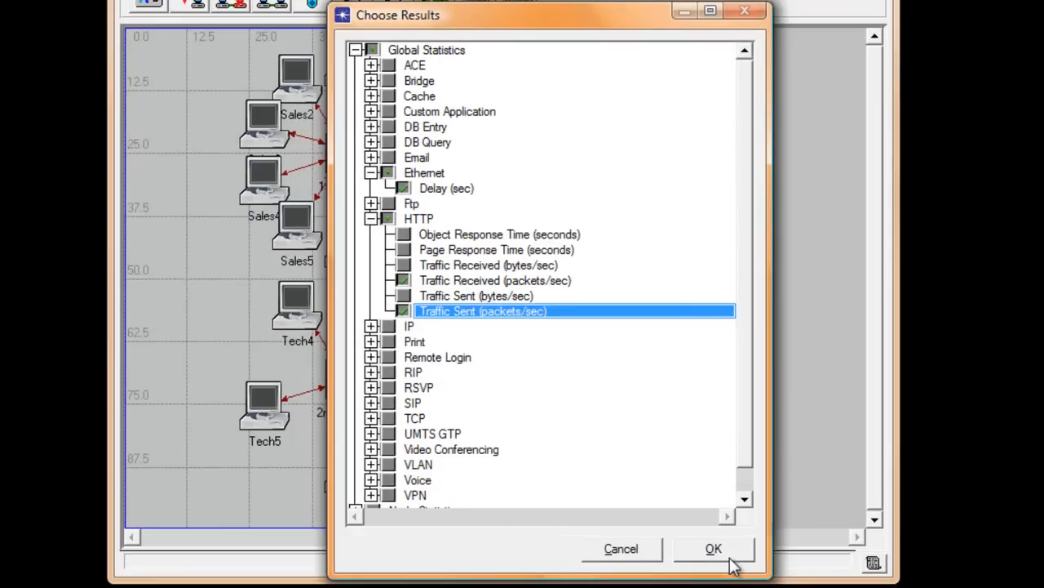
pyautogui.click(712, 548)
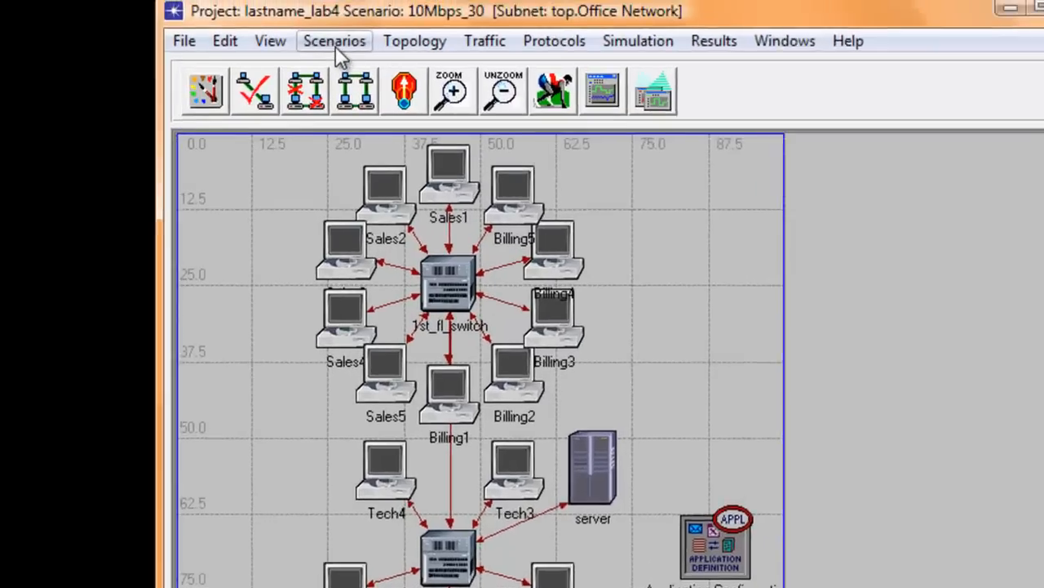
# - Duplicate the current scenario under the name 10Mbps_30
pyautogui.click(334, 40)
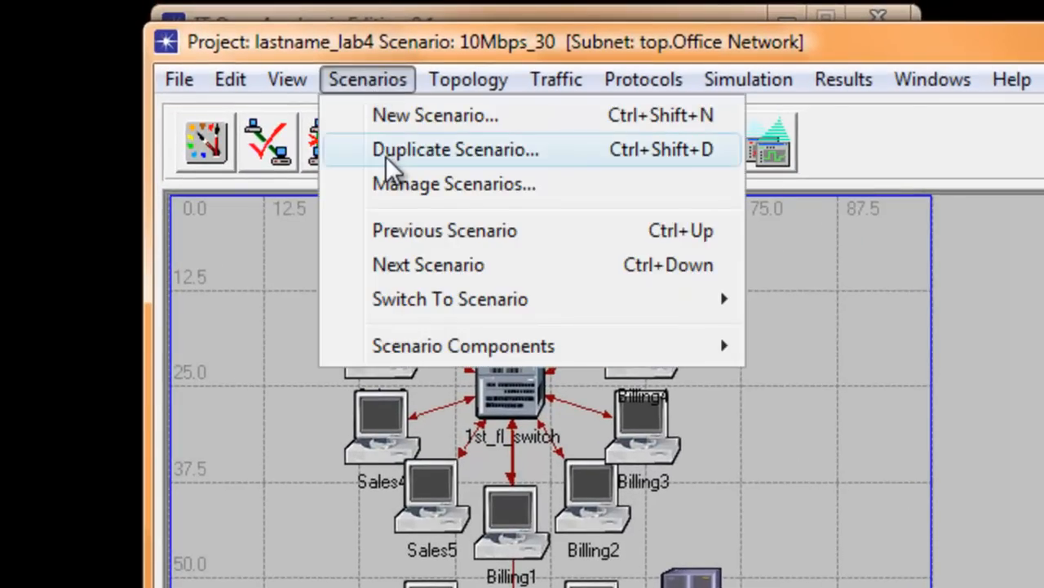
pyautogui.click(454, 149)
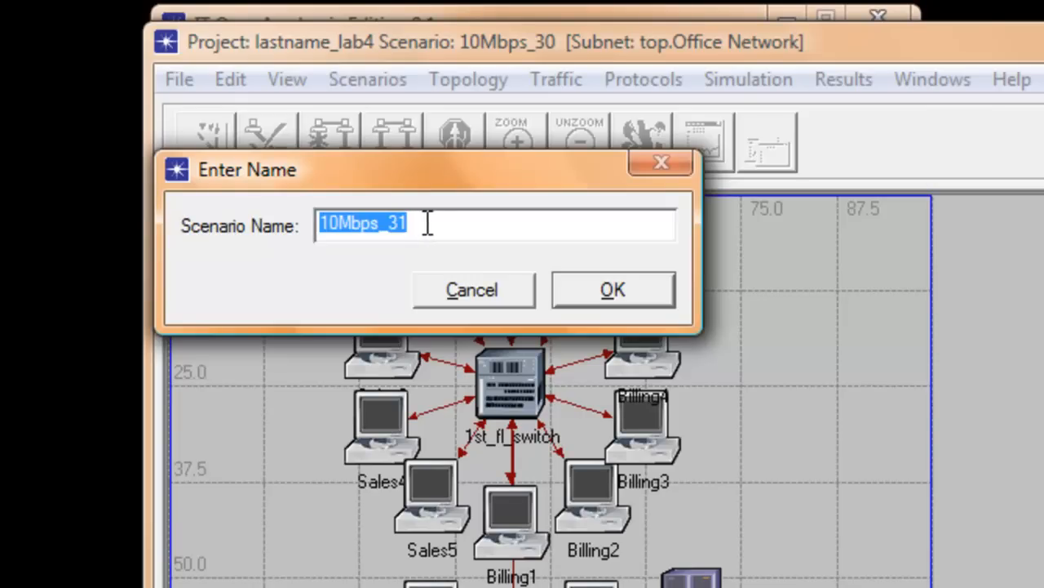
pyautogui.press('Backspace')
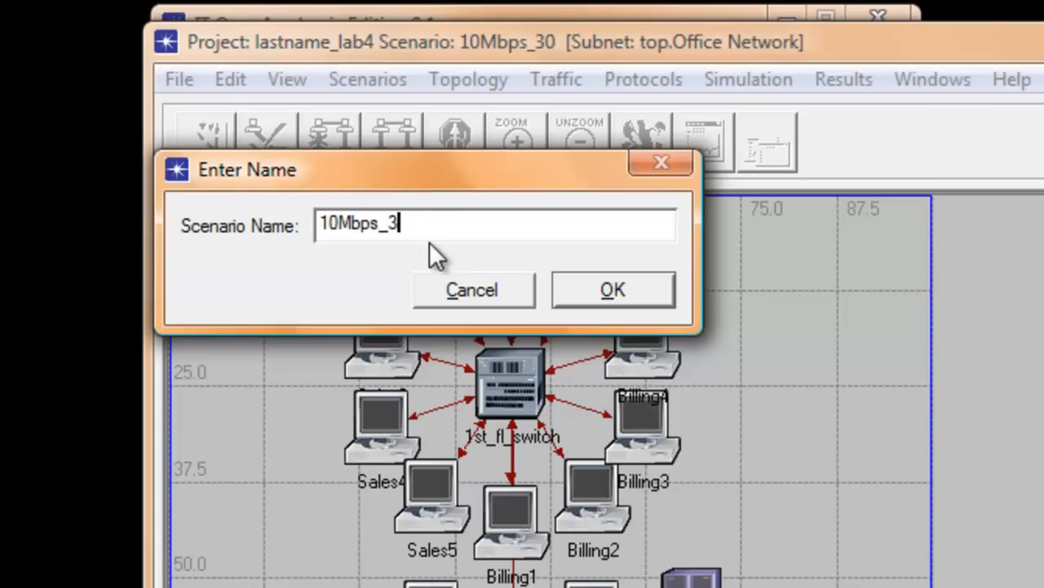
pyautogui.write('0')
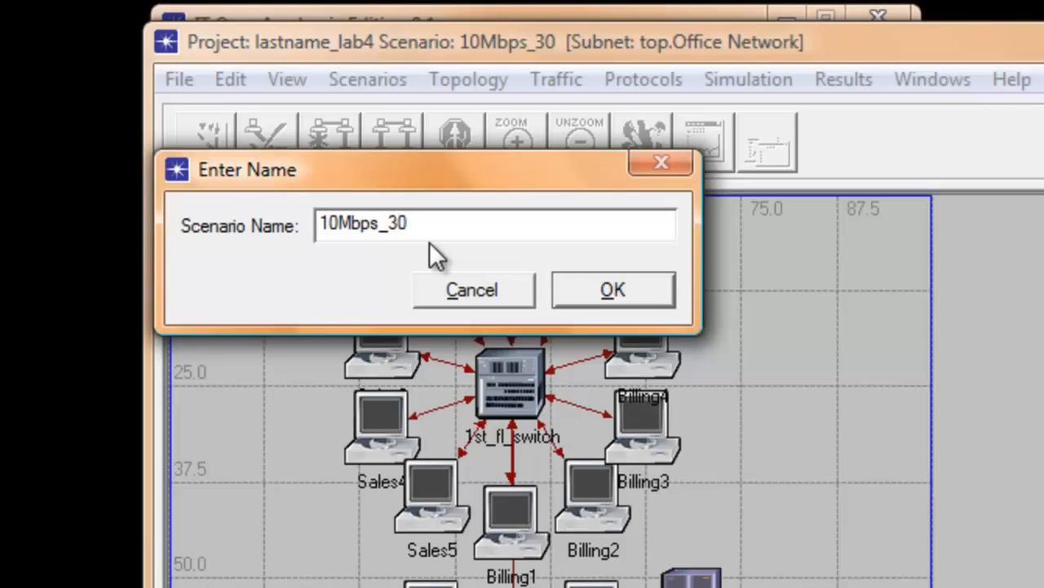
pyautogui.click(612, 288)
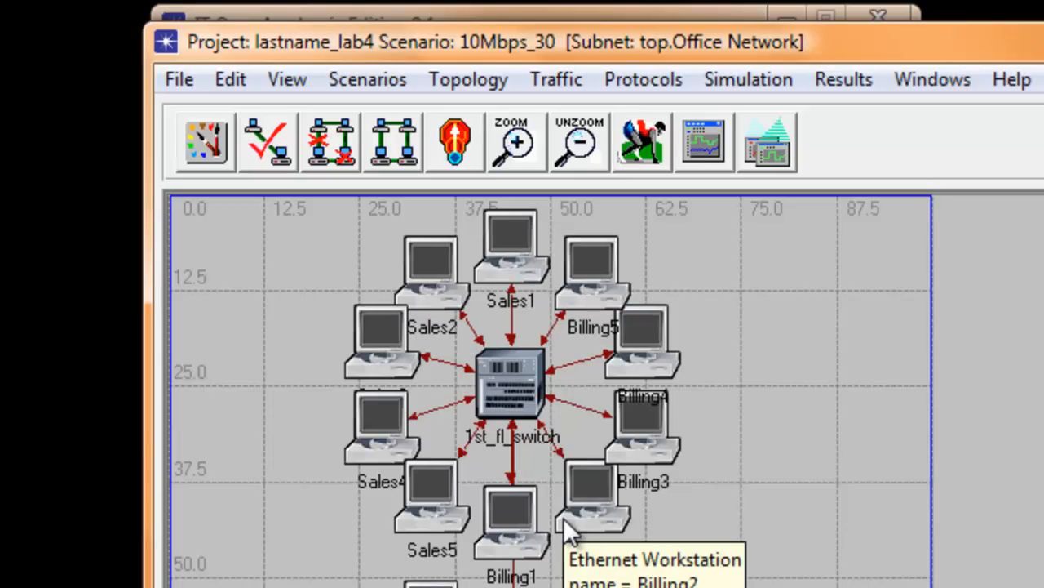
pyautogui.moveTo(579, 530)
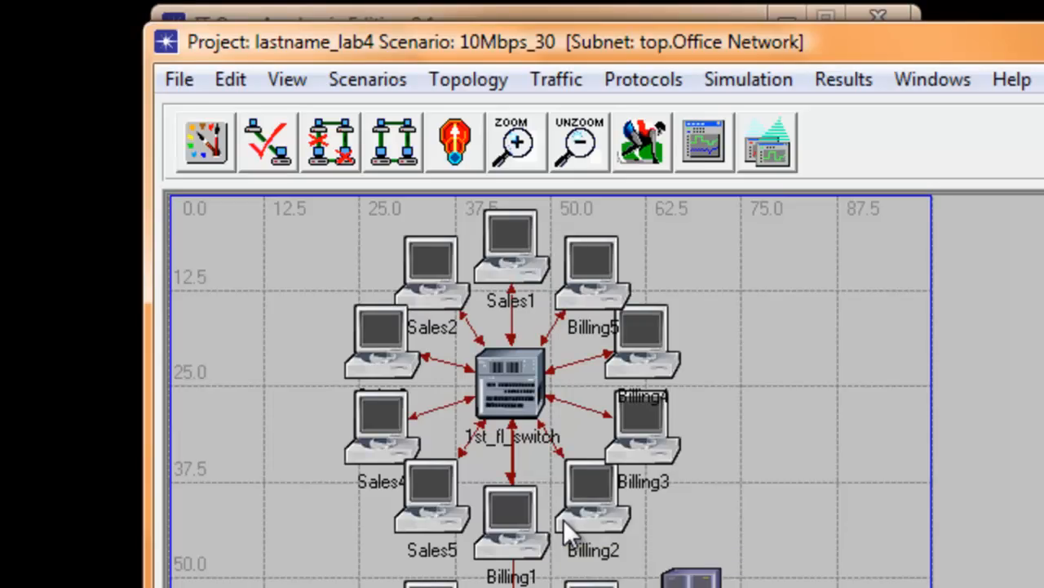
pyautogui.moveTo(514, 465)
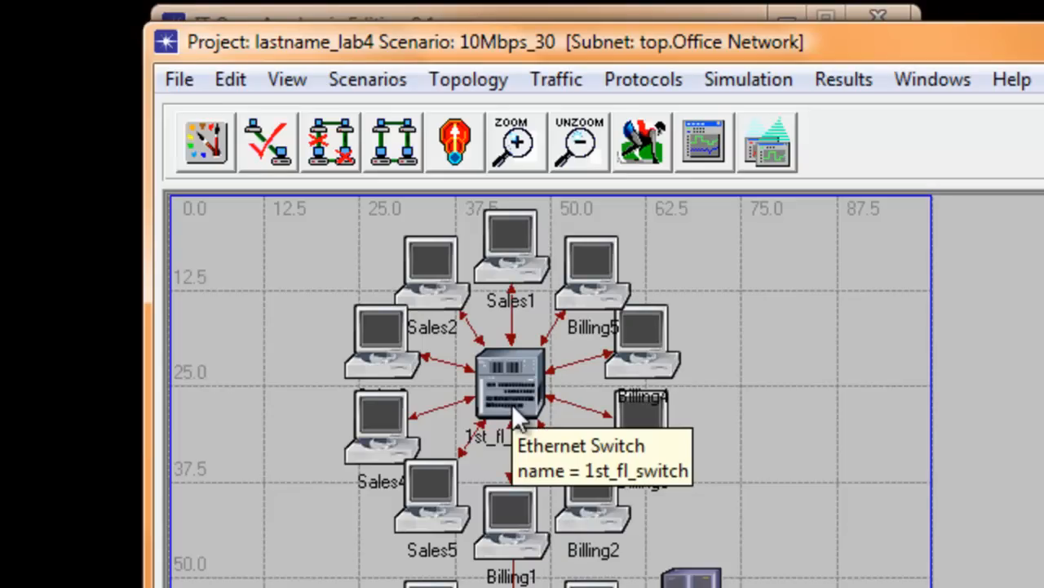
pyautogui.moveTo(510, 408)
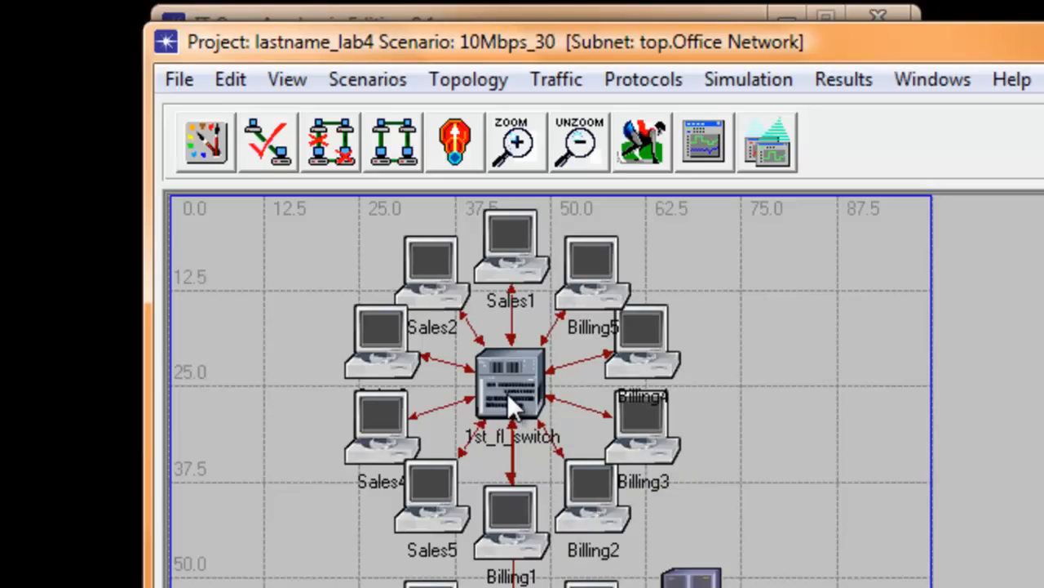
# - Pick a new switch model for 1st_fl_switch in its attributes
pyautogui.rightClick(510, 388)
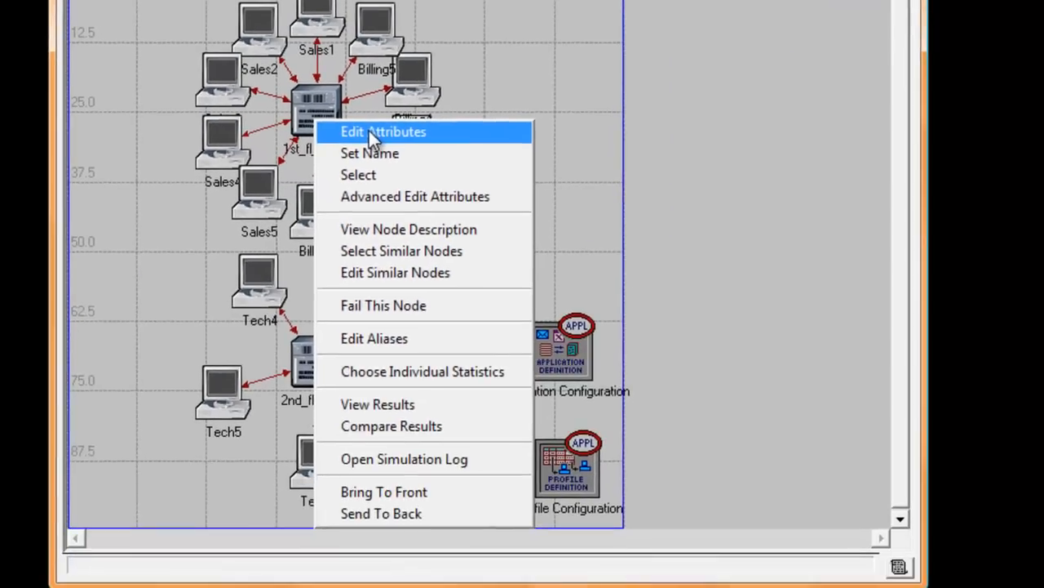
pyautogui.click(383, 132)
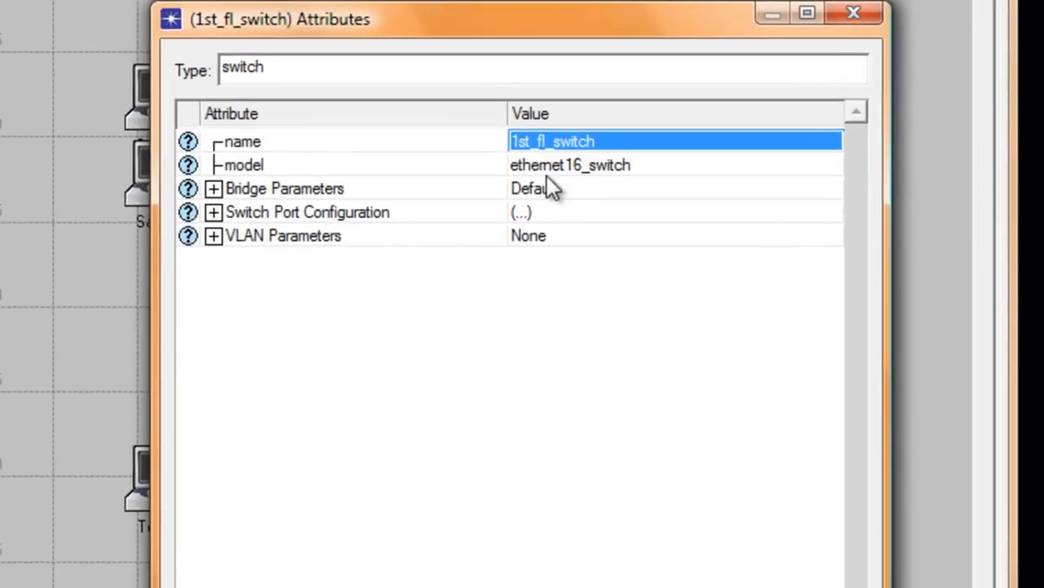
pyautogui.click(571, 164)
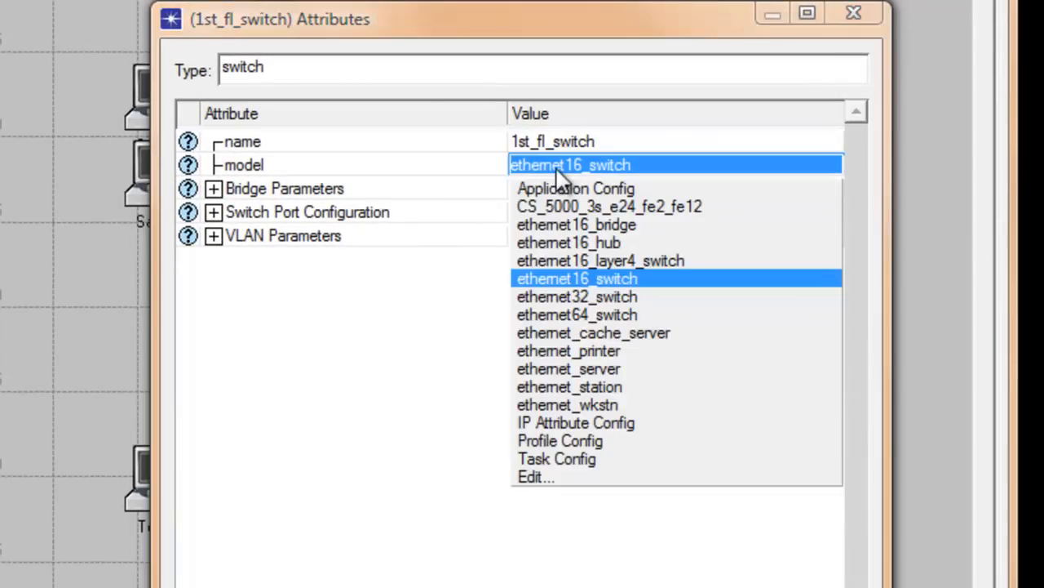
pyautogui.click(577, 296)
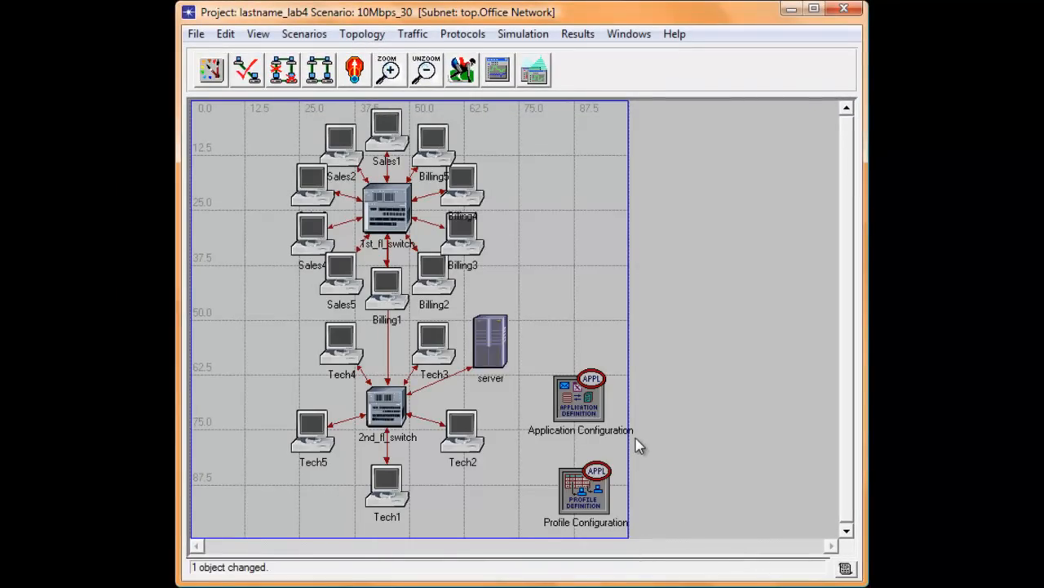
pyautogui.moveTo(637, 453)
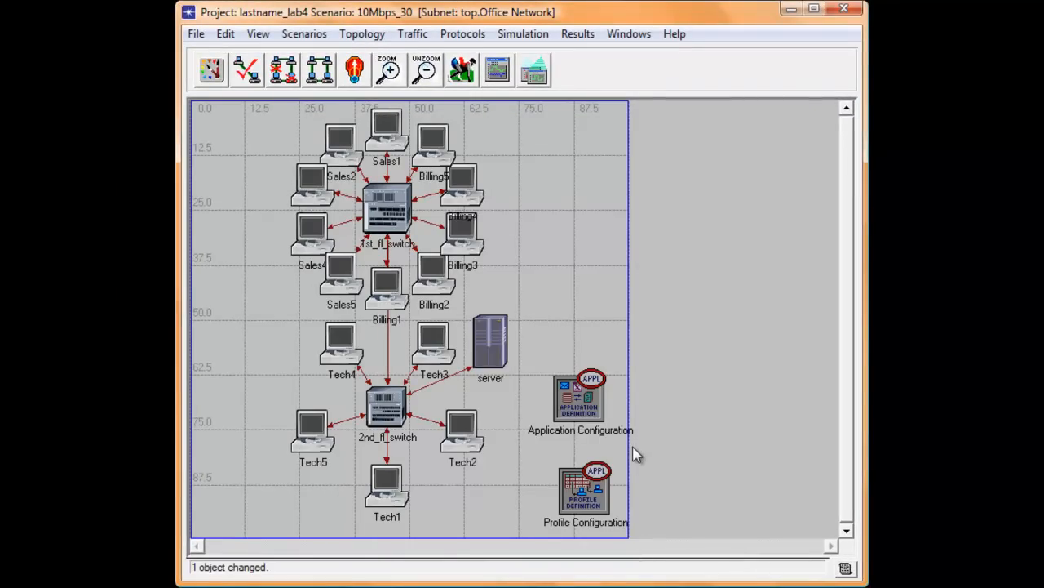
pyautogui.moveTo(645, 545)
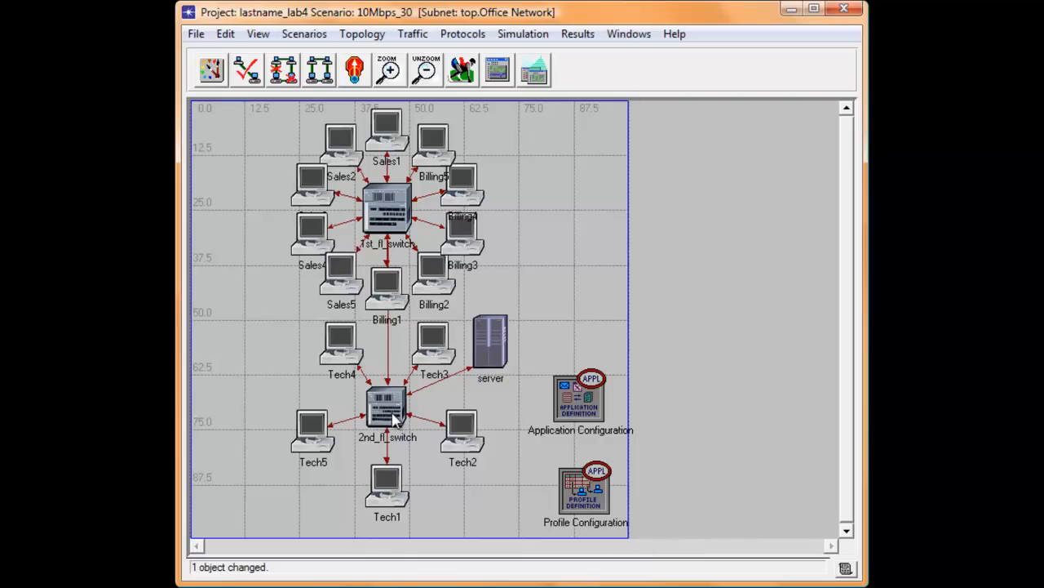
pyautogui.rightClick(387, 413)
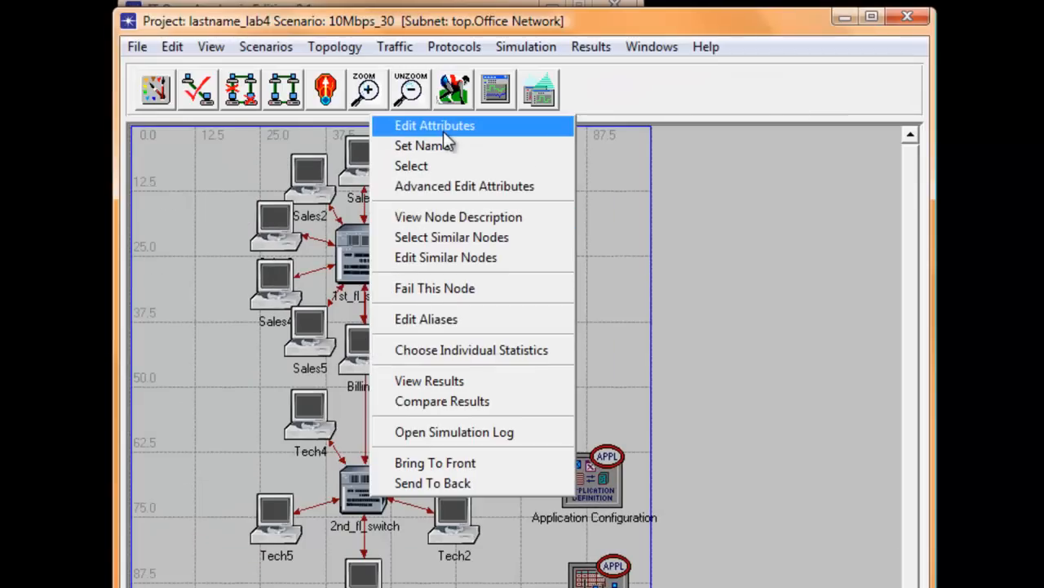
pyautogui.click(434, 125)
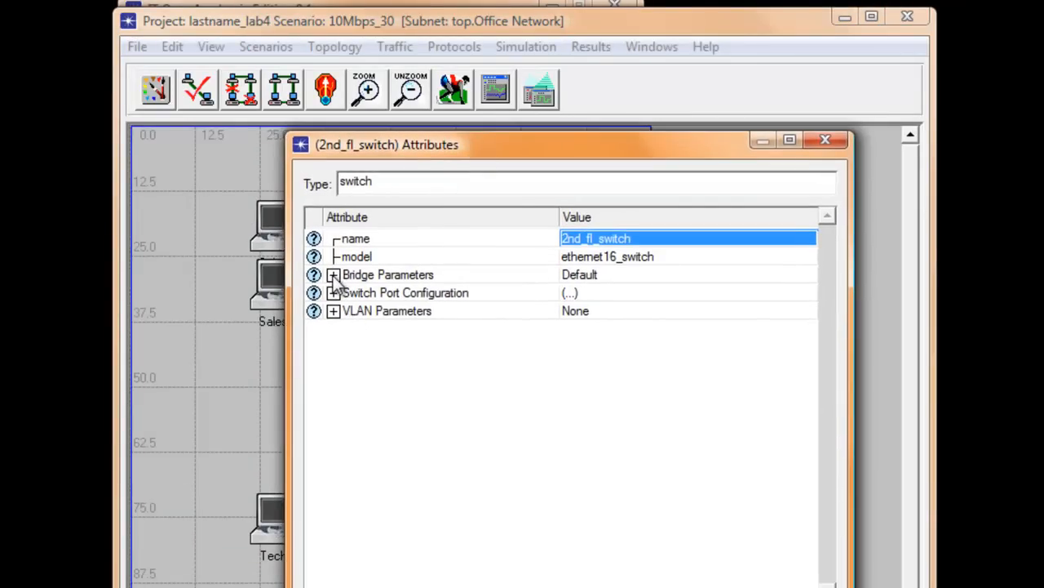
pyautogui.click(333, 274)
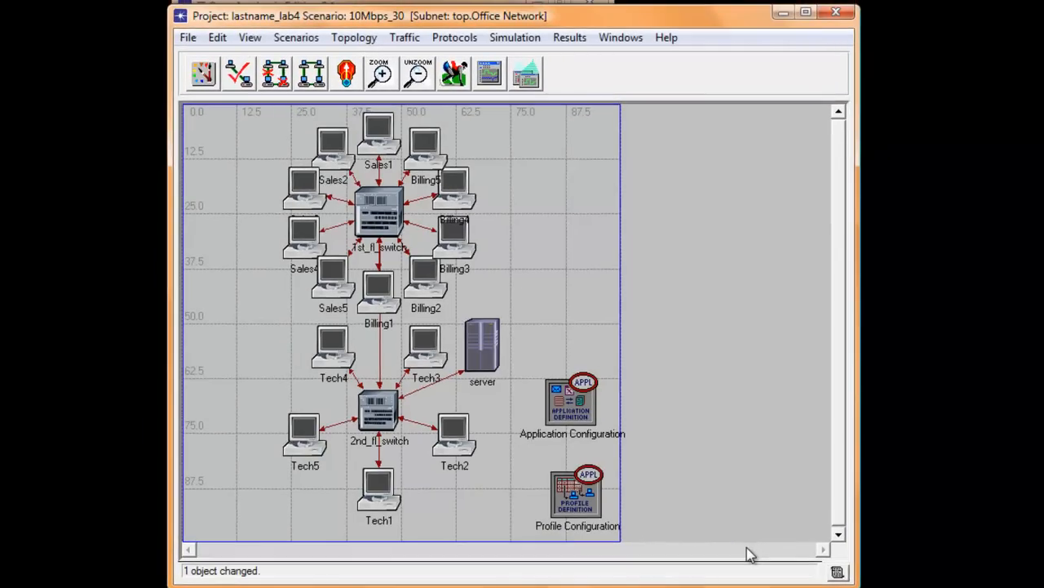
pyautogui.moveTo(710, 553)
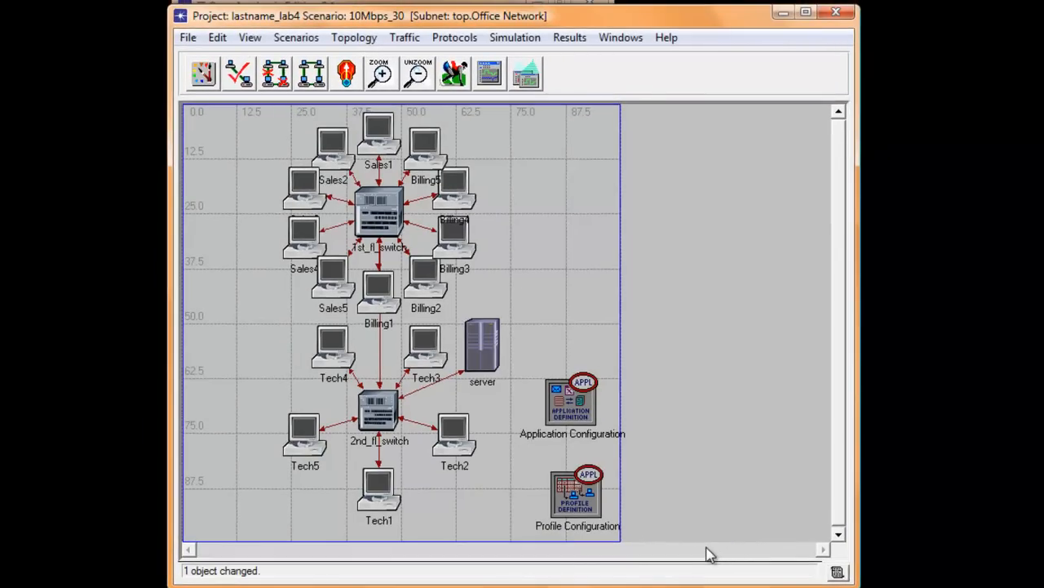
pyautogui.moveTo(688, 472)
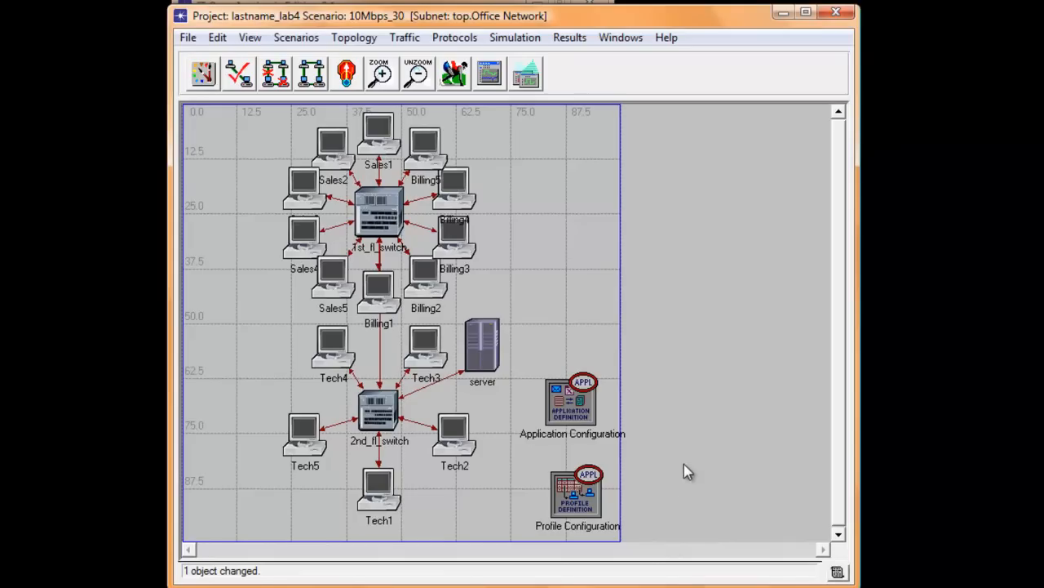
pyautogui.moveTo(568, 337)
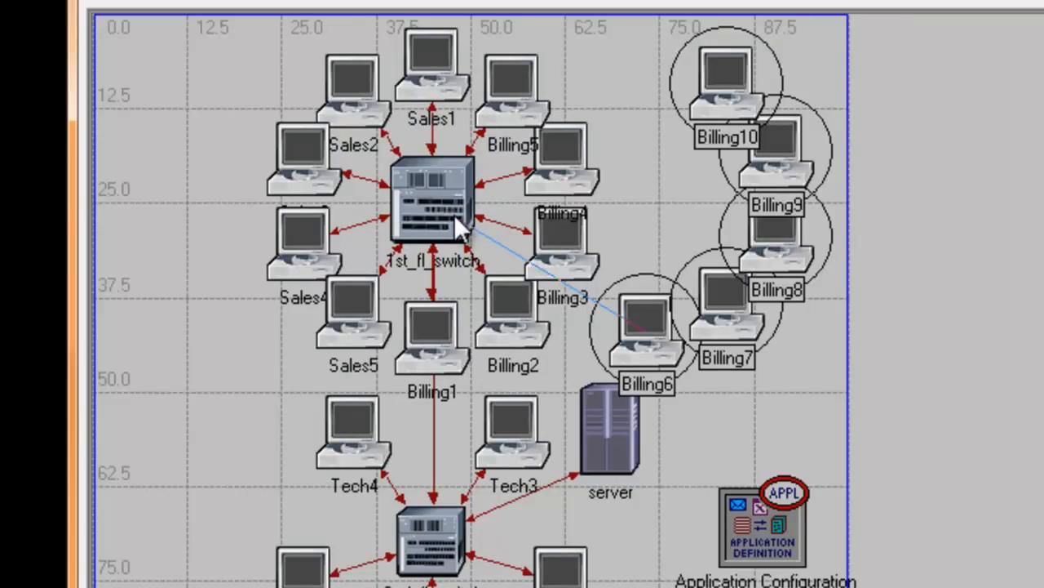
pyautogui.moveTo(457, 220)
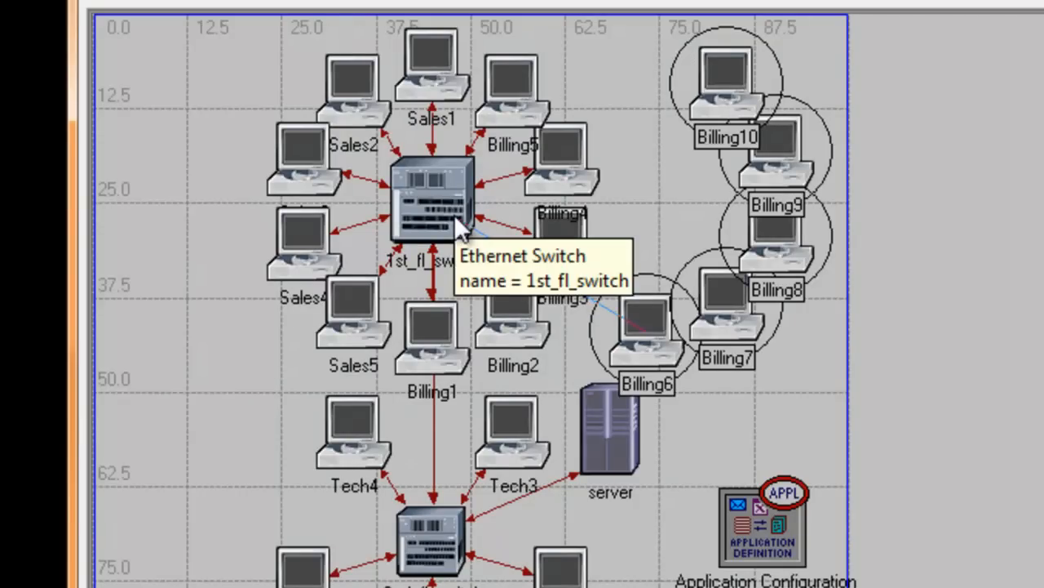
pyautogui.moveTo(482, 228)
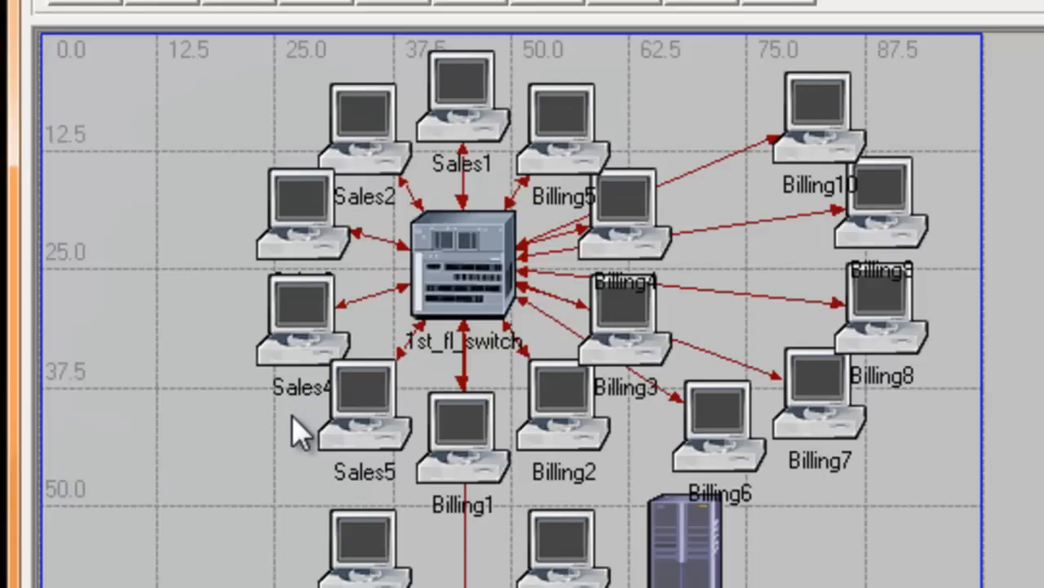
pyautogui.moveTo(343, 461)
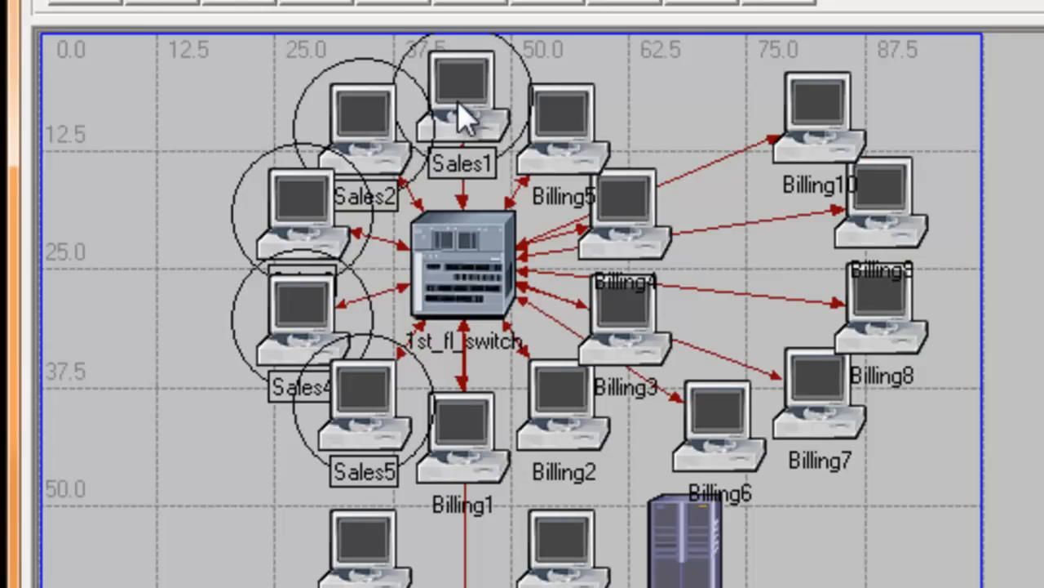
pyautogui.moveTo(461, 118)
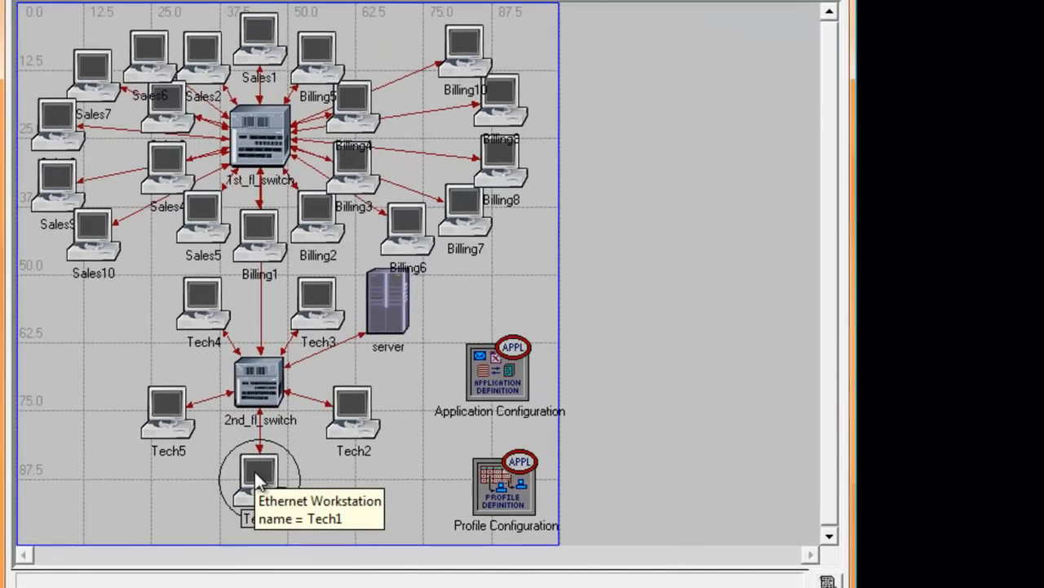
# - Copy the selected Tech workstations to the clipboard
pyautogui.press('ctrl+c')
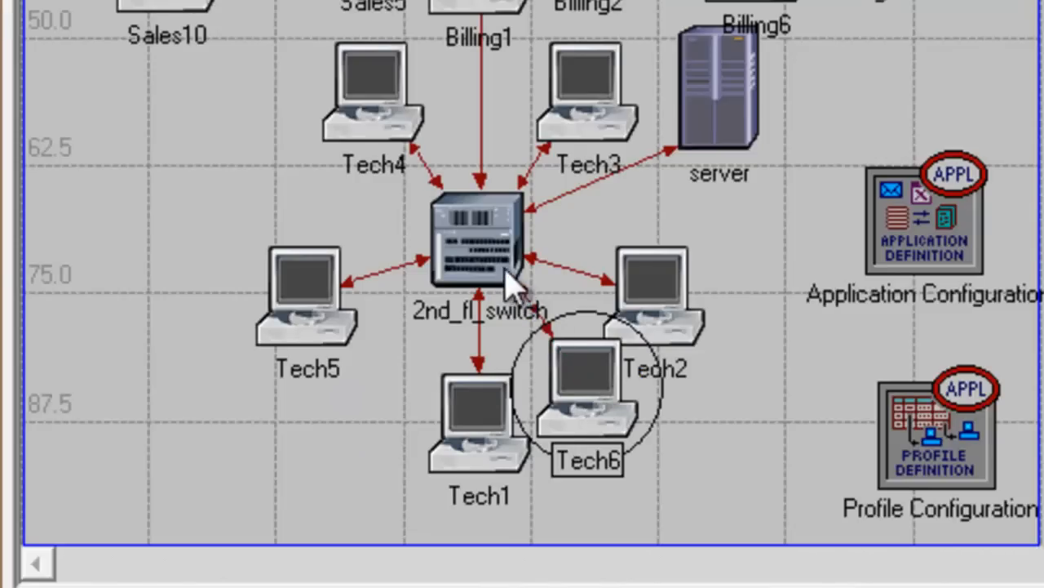
pyautogui.moveTo(612, 318)
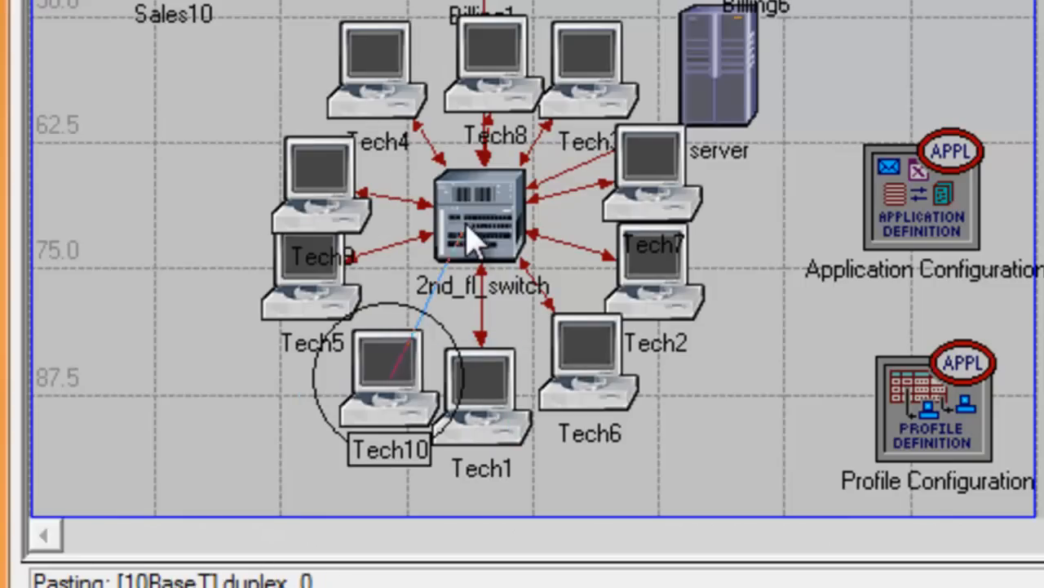
pyautogui.moveTo(490, 298)
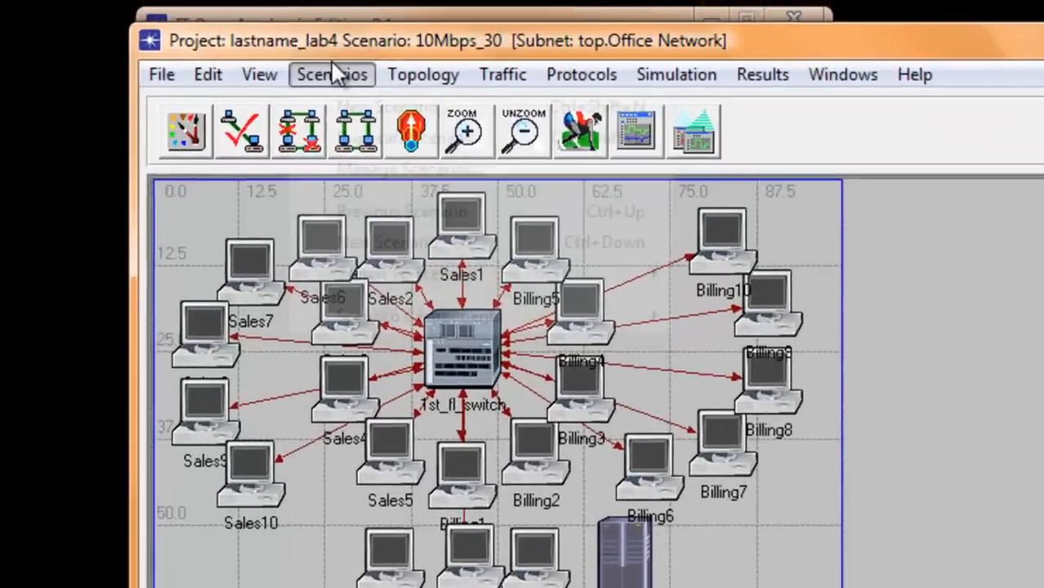
# - Duplicate the 10Mbps_30 scenario under the name 100Mbps_30
pyautogui.click(331, 74)
pyautogui.write('100Mbps_30')
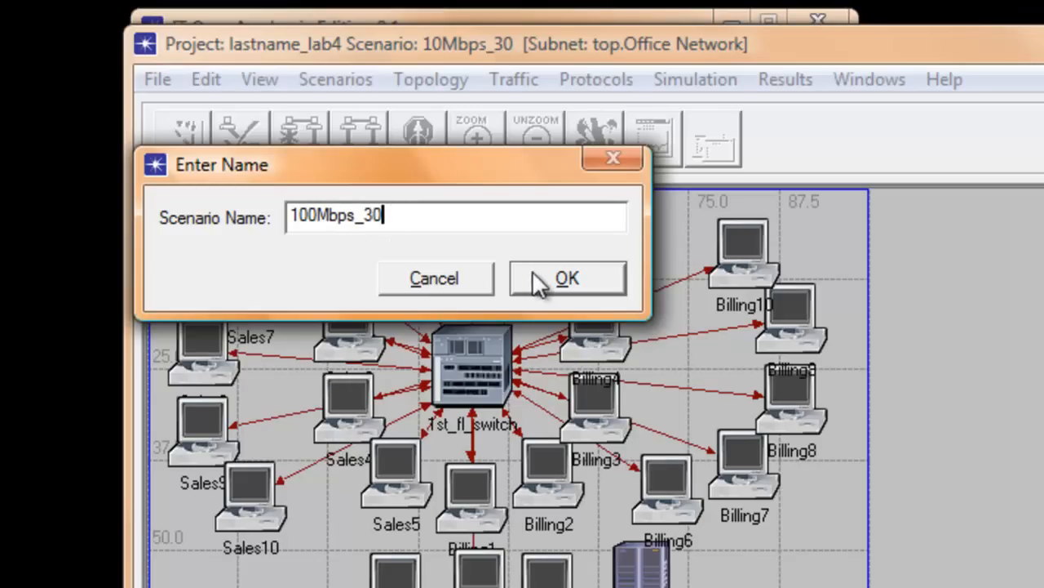
pyautogui.click(567, 278)
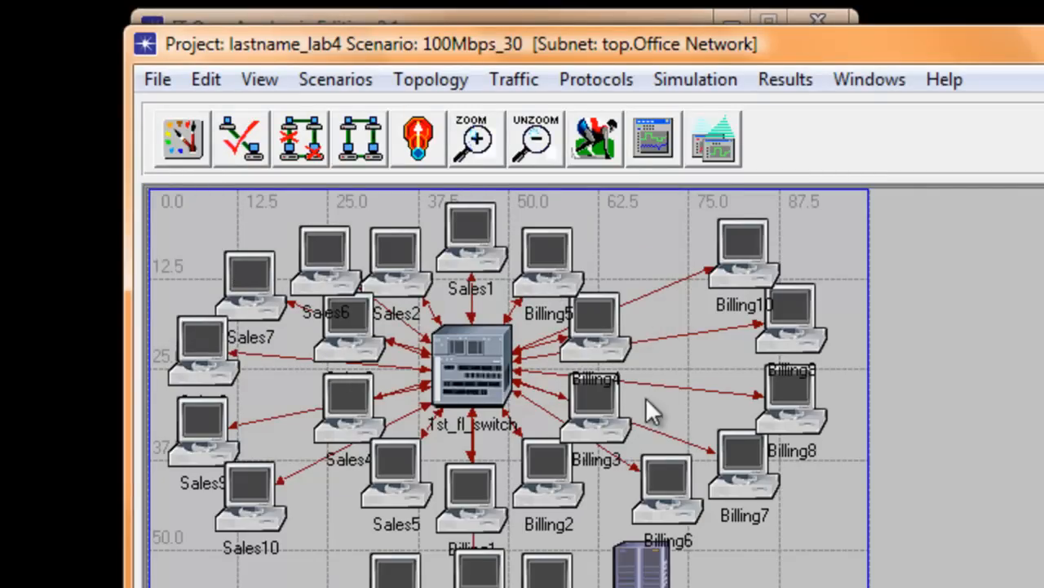
pyautogui.moveTo(681, 289)
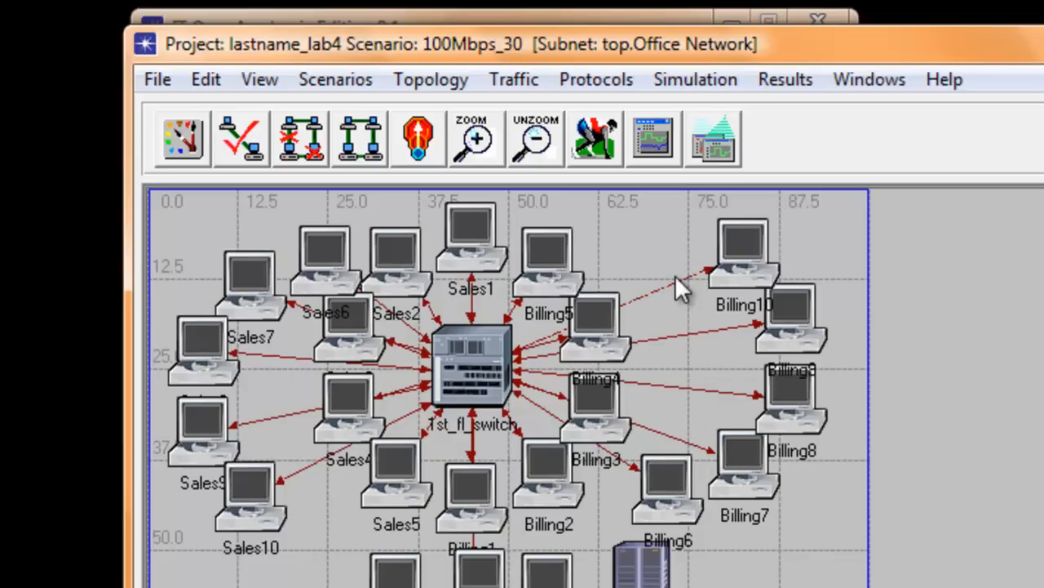
pyautogui.moveTo(686, 289)
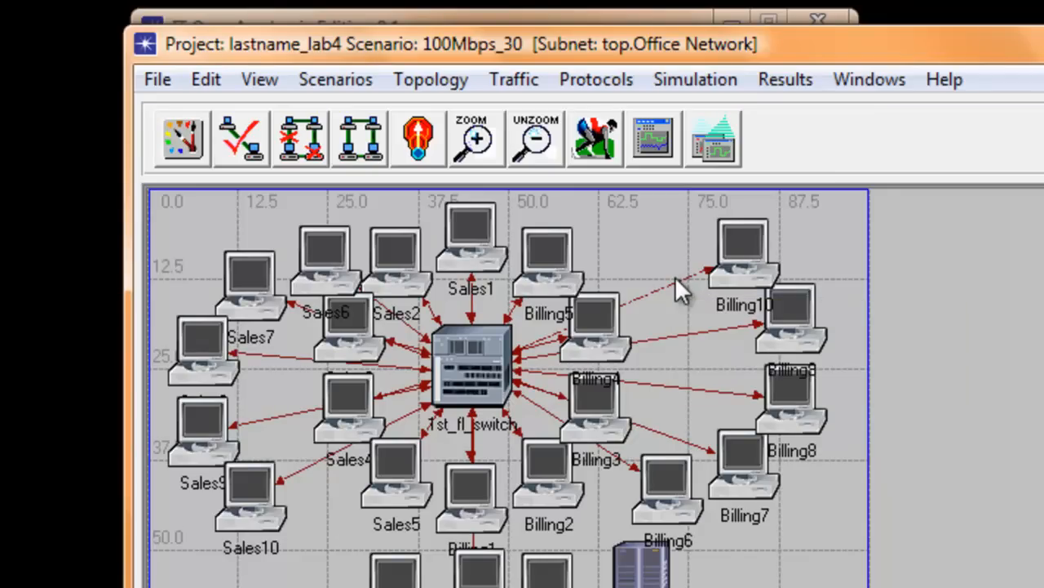
# - Select all links similar to Billing10 and bring up their actions menu
pyautogui.rightClick(681, 289)
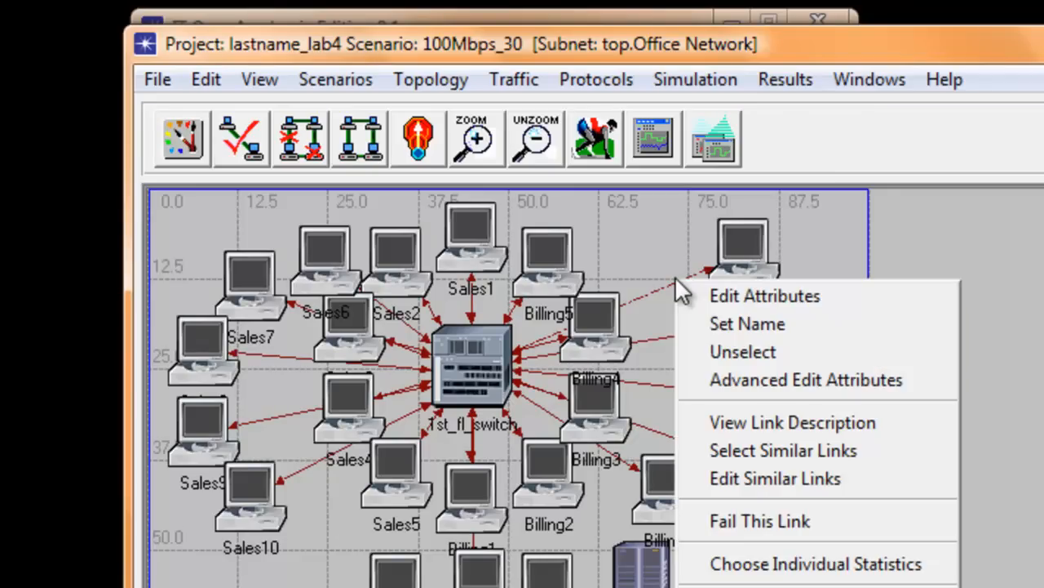
pyautogui.moveTo(771, 450)
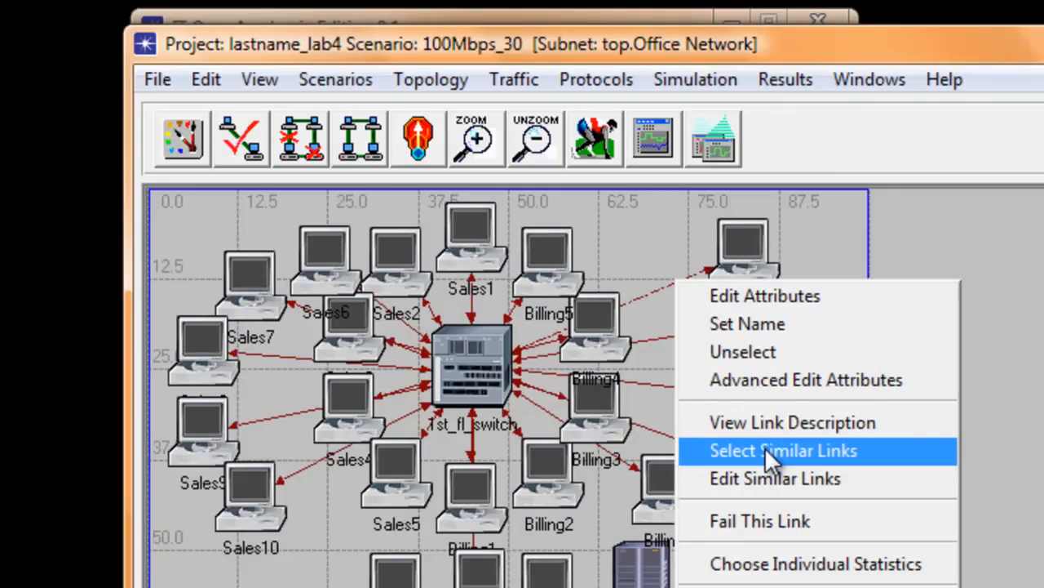
pyautogui.click(783, 449)
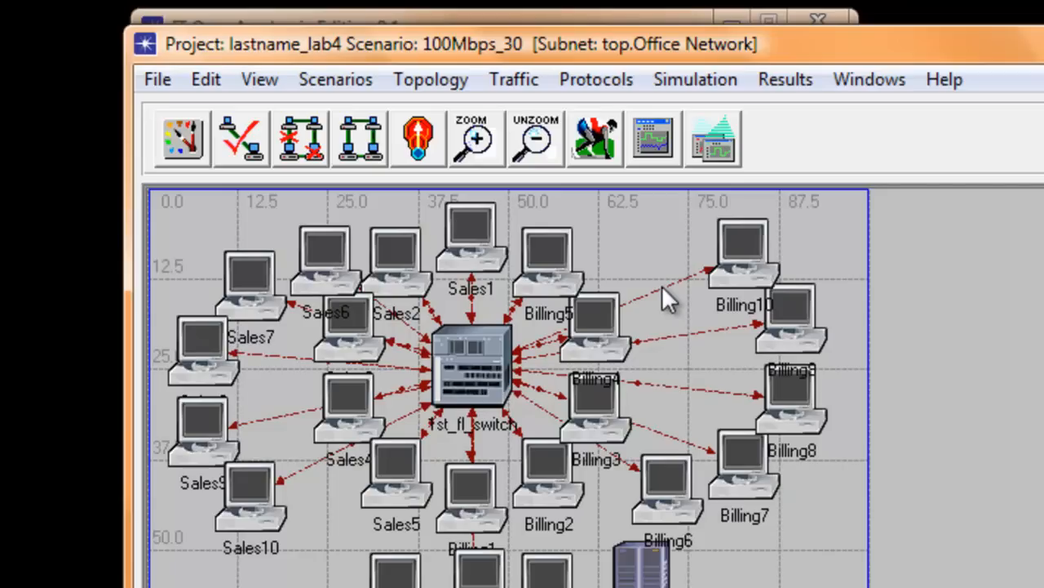
pyautogui.moveTo(669, 298)
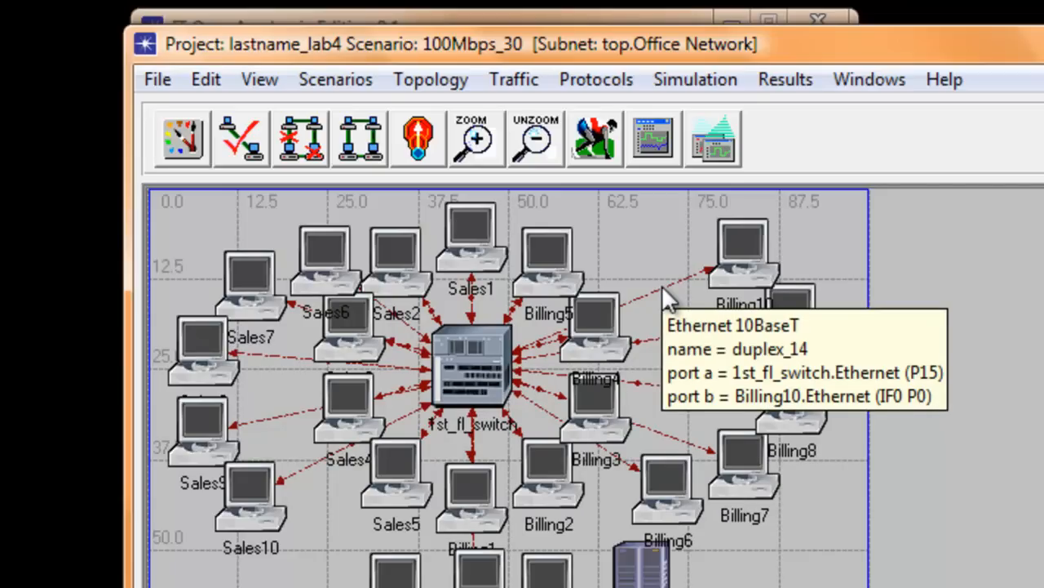
pyautogui.rightClick(661, 294)
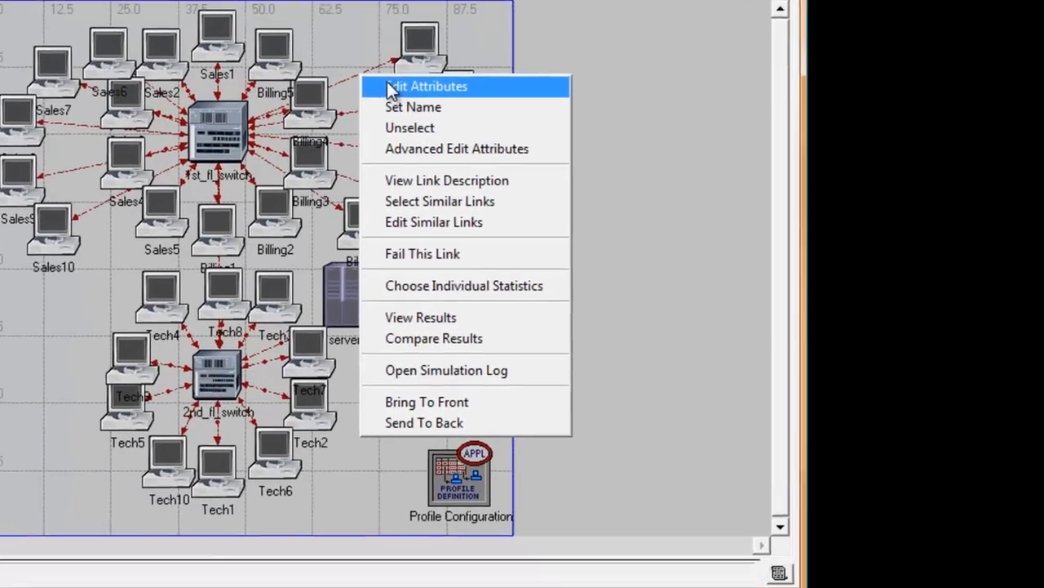
# - Set the duplex_14 link model to 100BaseT, applying it to selected objects
pyautogui.click(428, 86)
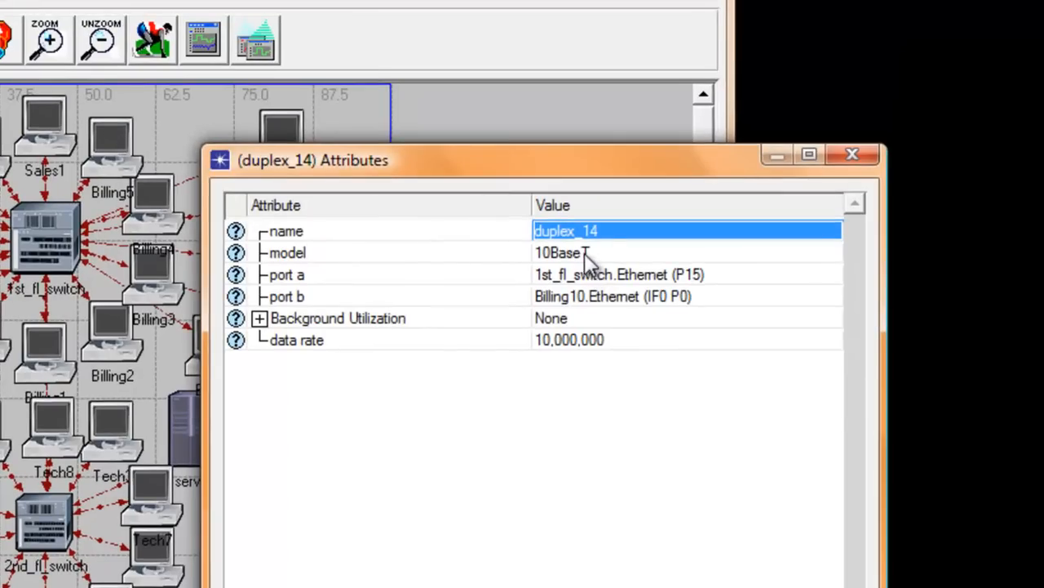
pyautogui.click(688, 252)
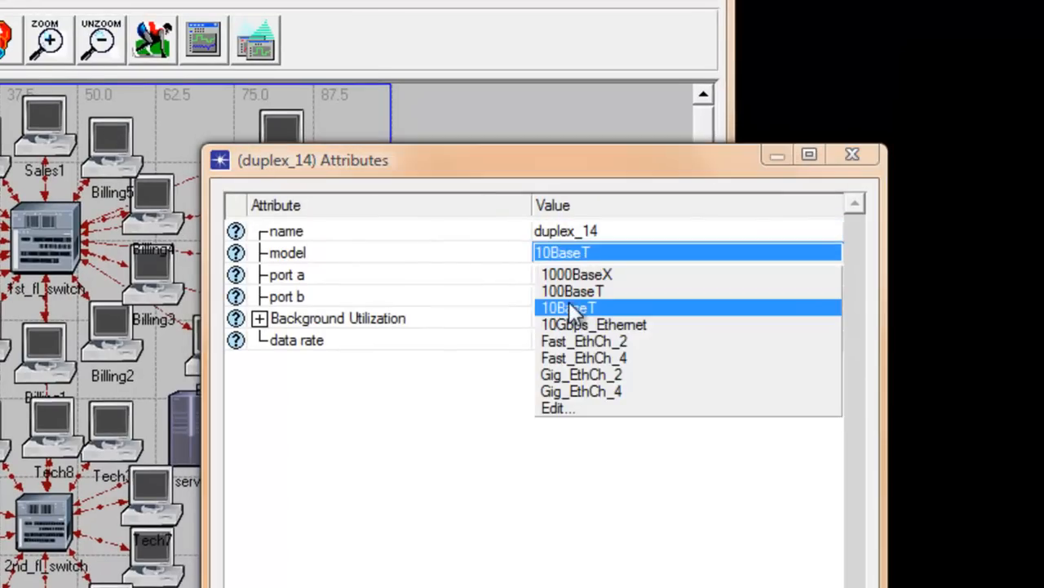
pyautogui.click(573, 292)
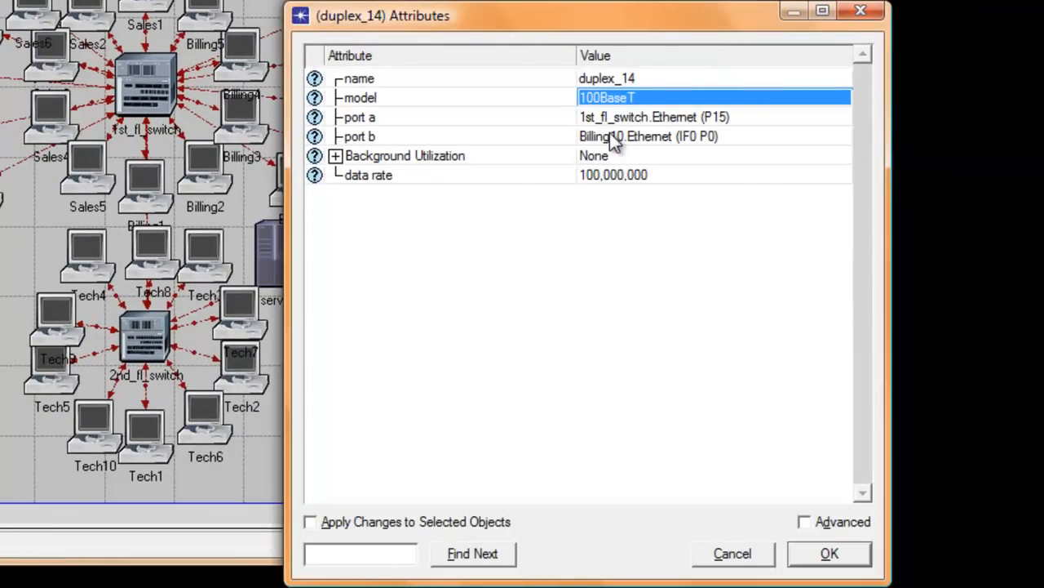
pyautogui.moveTo(545, 397)
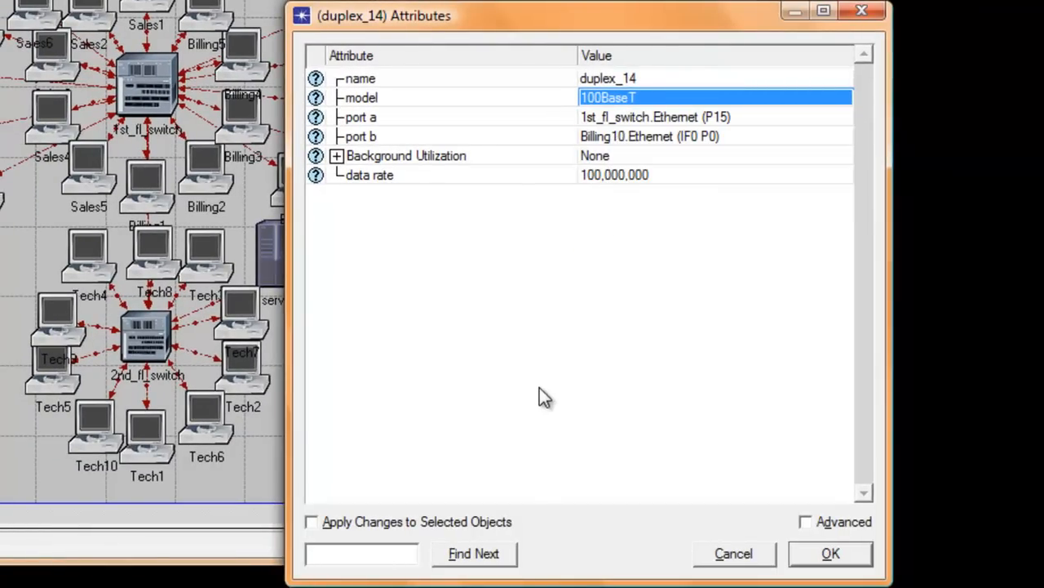
pyautogui.moveTo(326, 543)
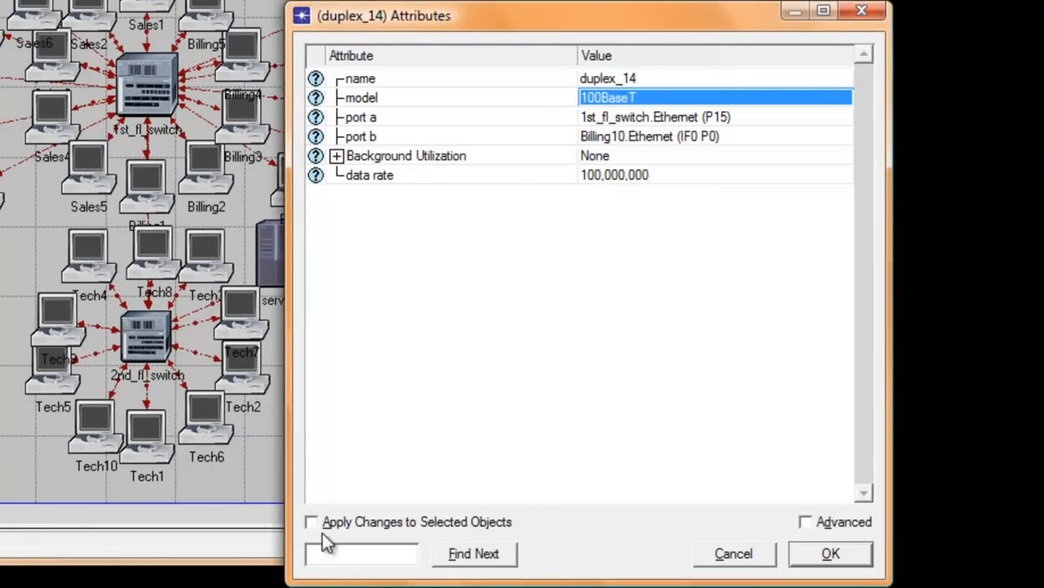
pyautogui.click(311, 522)
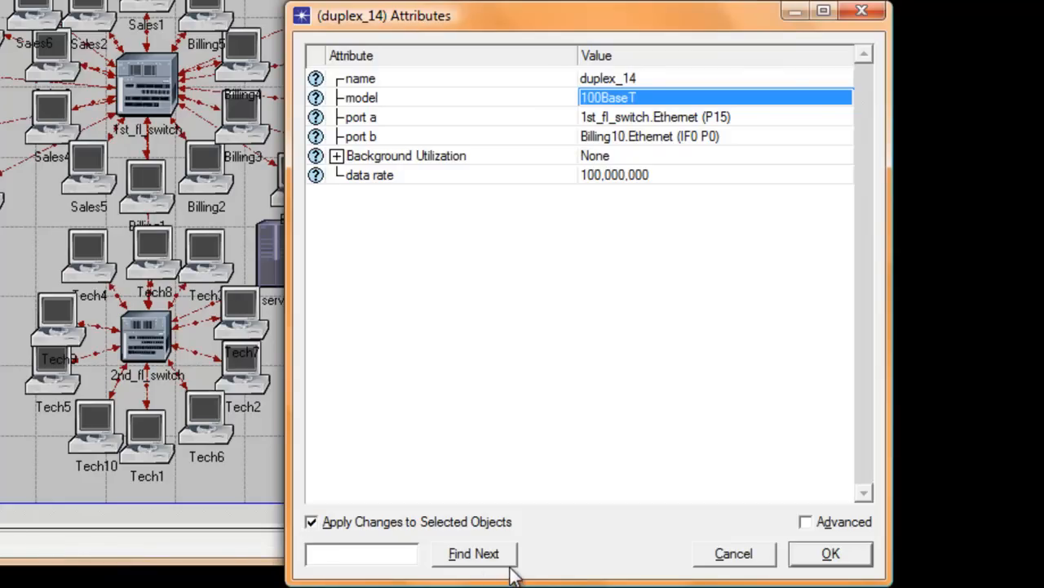
pyautogui.moveTo(522, 575)
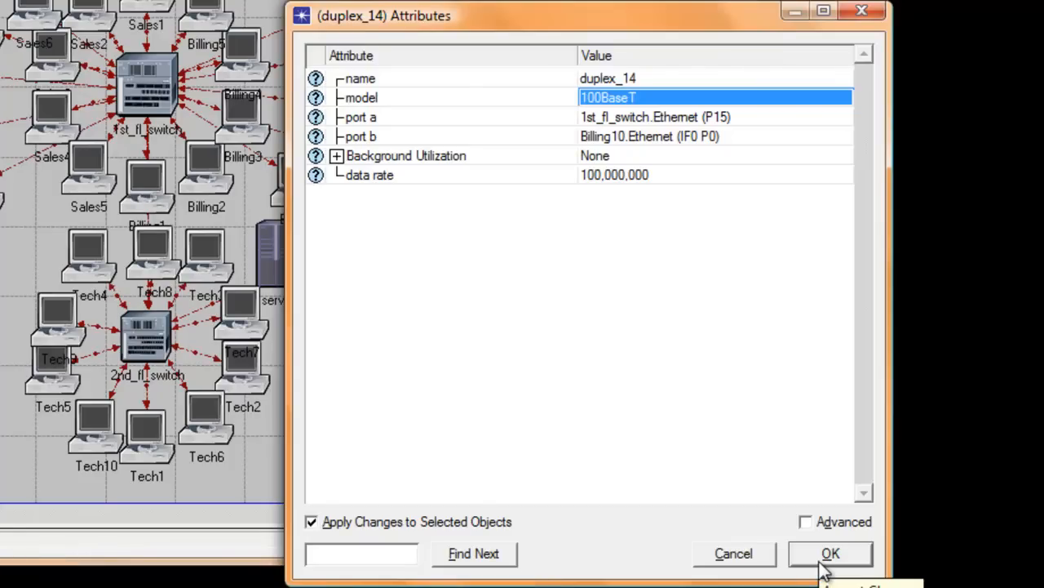
# - Confirm the 100BaseT model change for all selected links
pyautogui.click(830, 554)
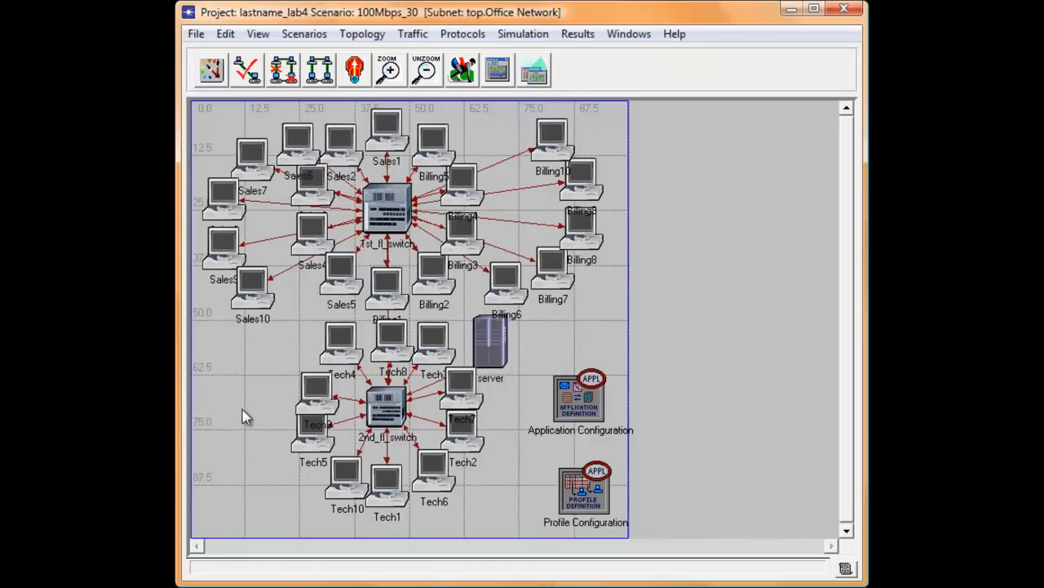
pyautogui.moveTo(294, 298)
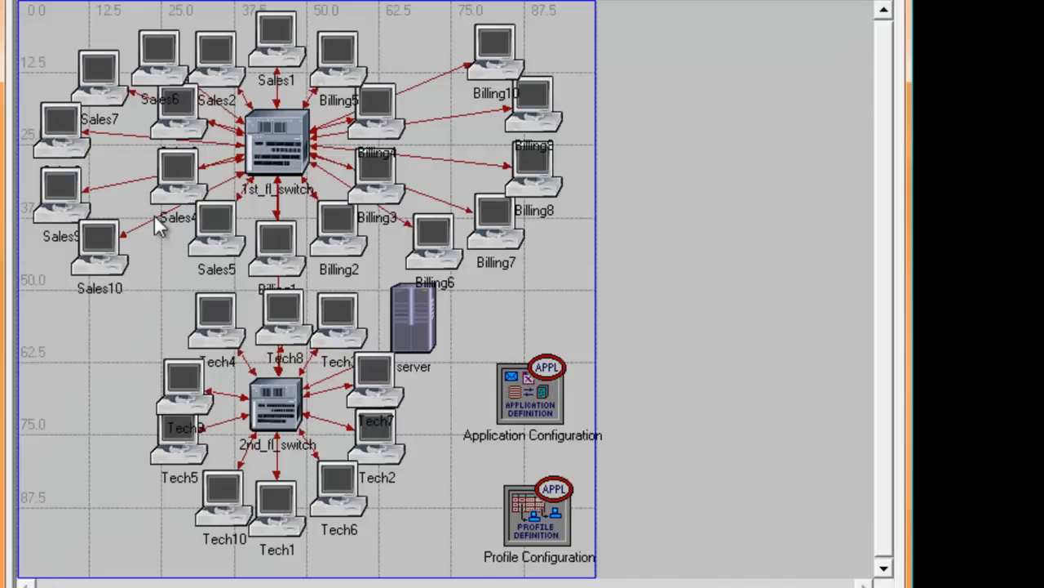
pyautogui.moveTo(163, 225)
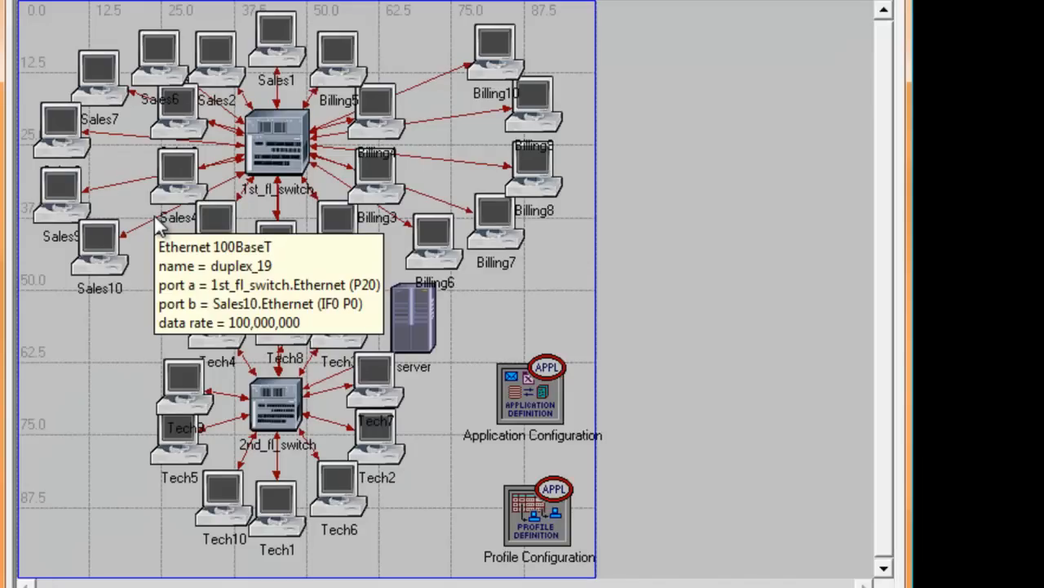